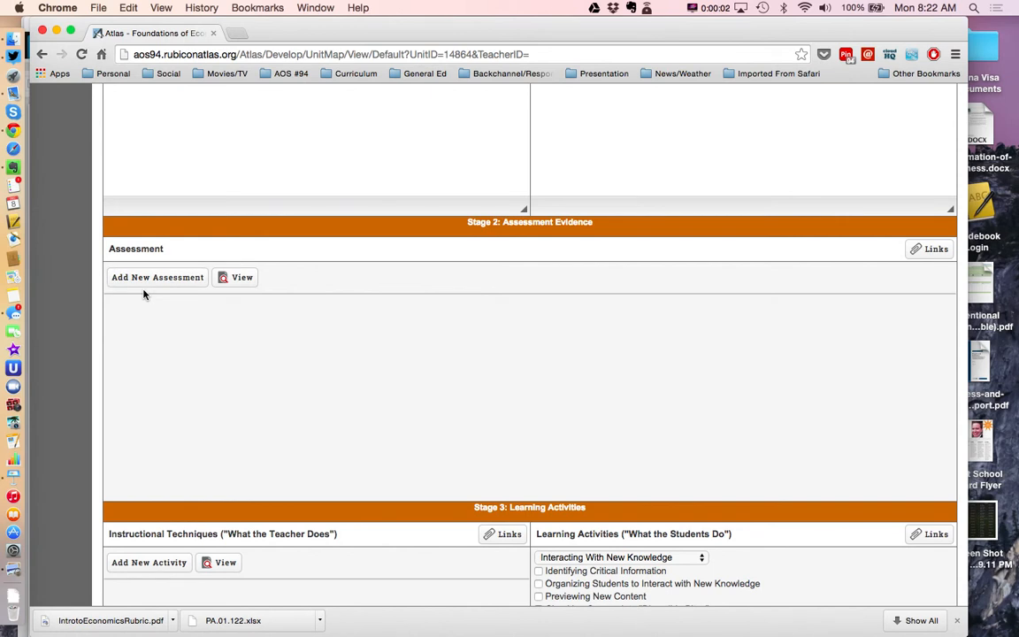
mouse_move(164, 365)
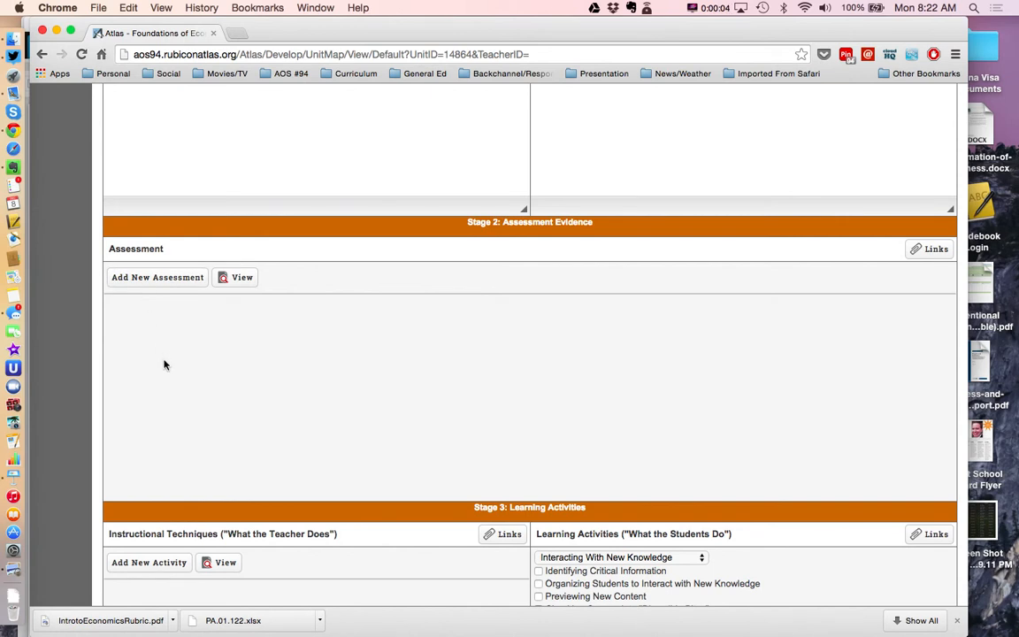
mouse_move(191, 379)
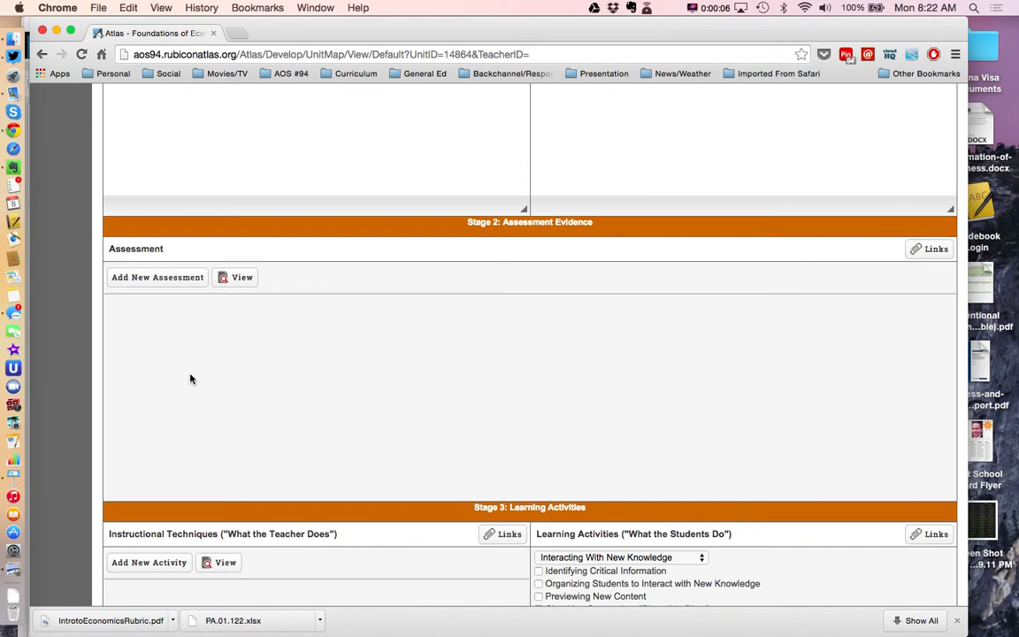
mouse_move(218, 386)
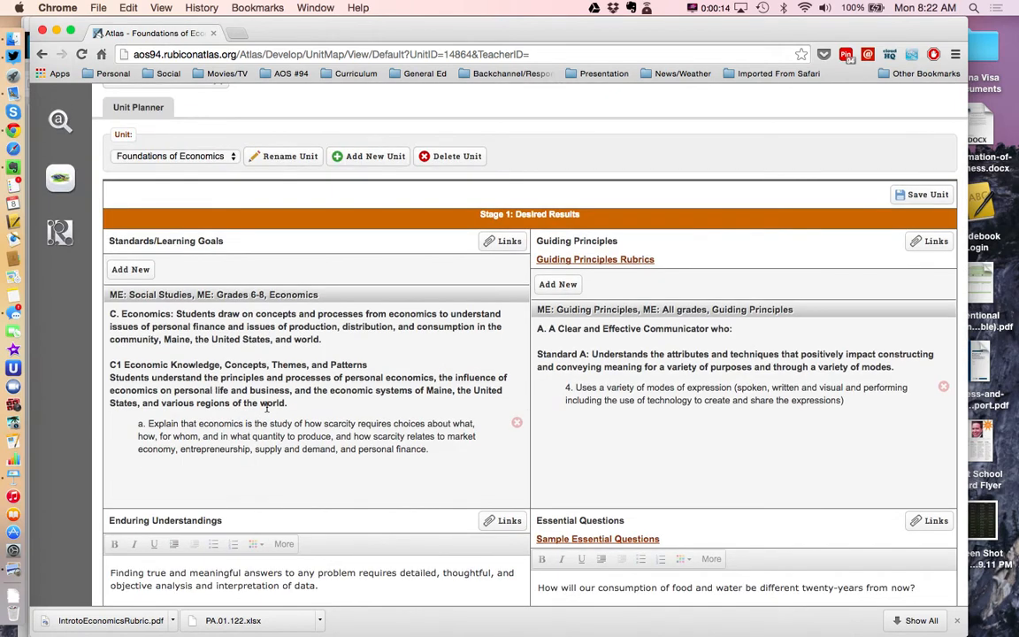
Start a new Stage 2 assessment named 'Intro to Economics: Summative' and reach its standards list.
scroll(down, 3)
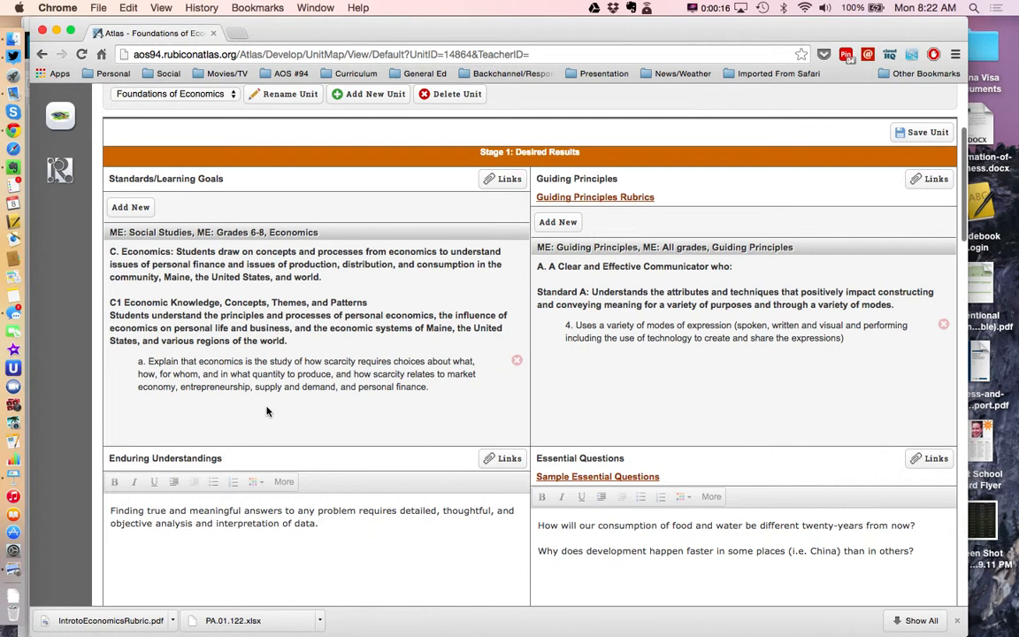
scroll(down, 3)
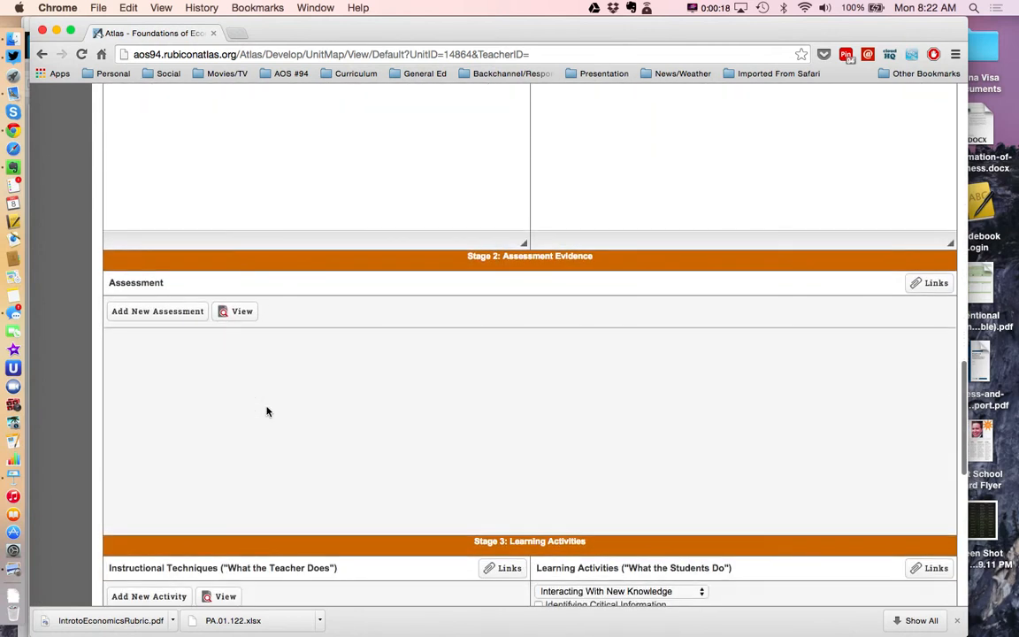
click(157, 311)
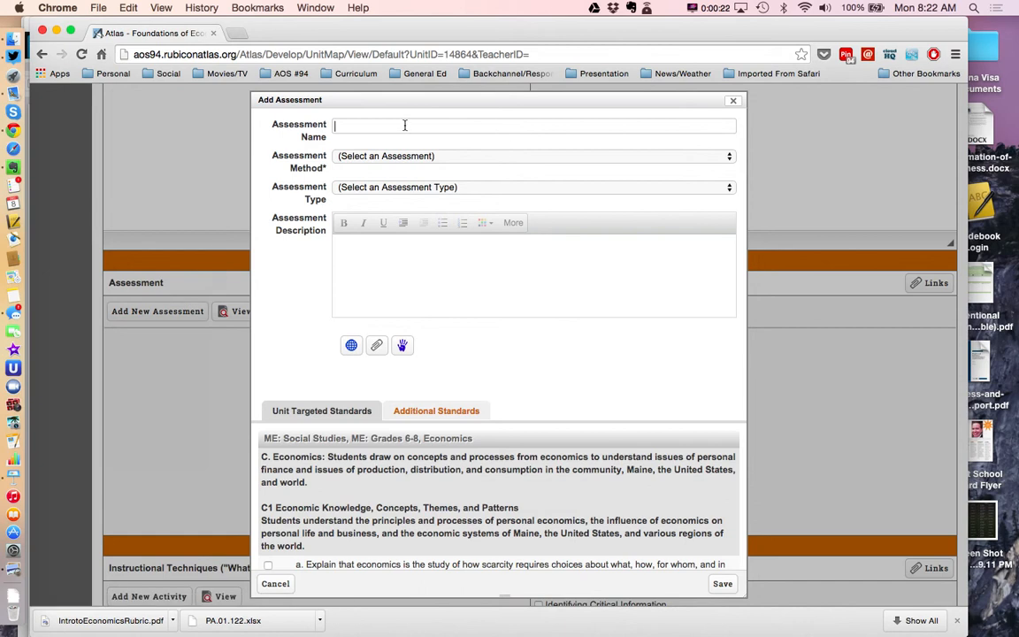
text(Intro to)
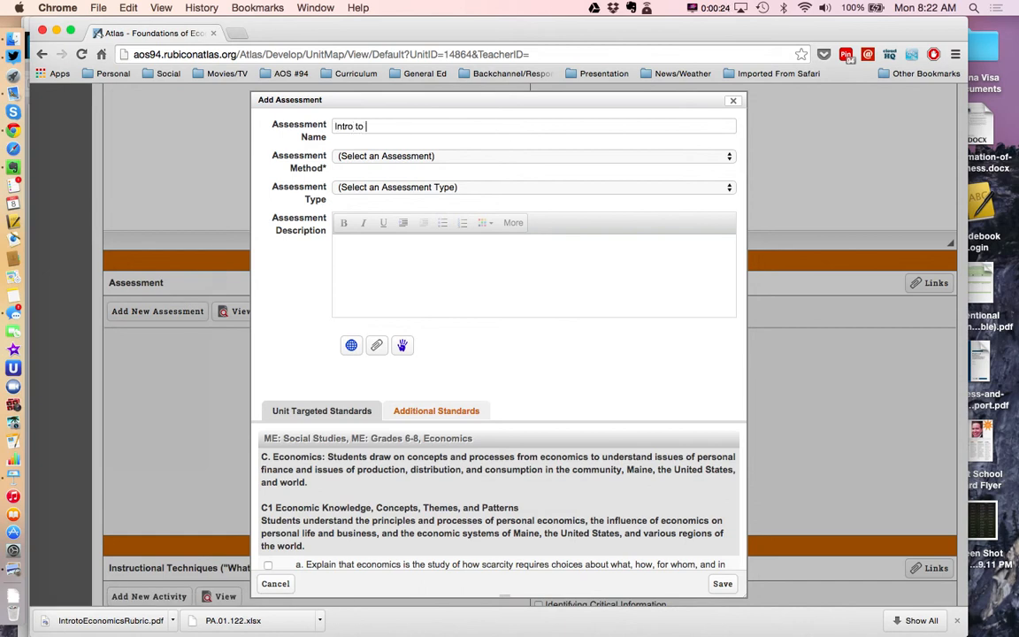
text(Economics)
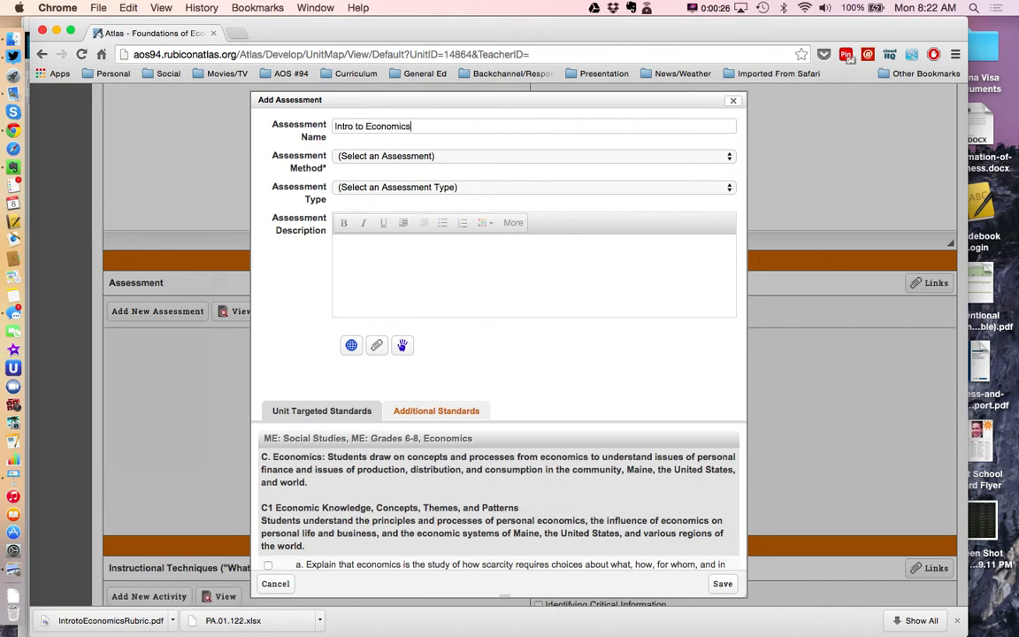
text(: Summative)
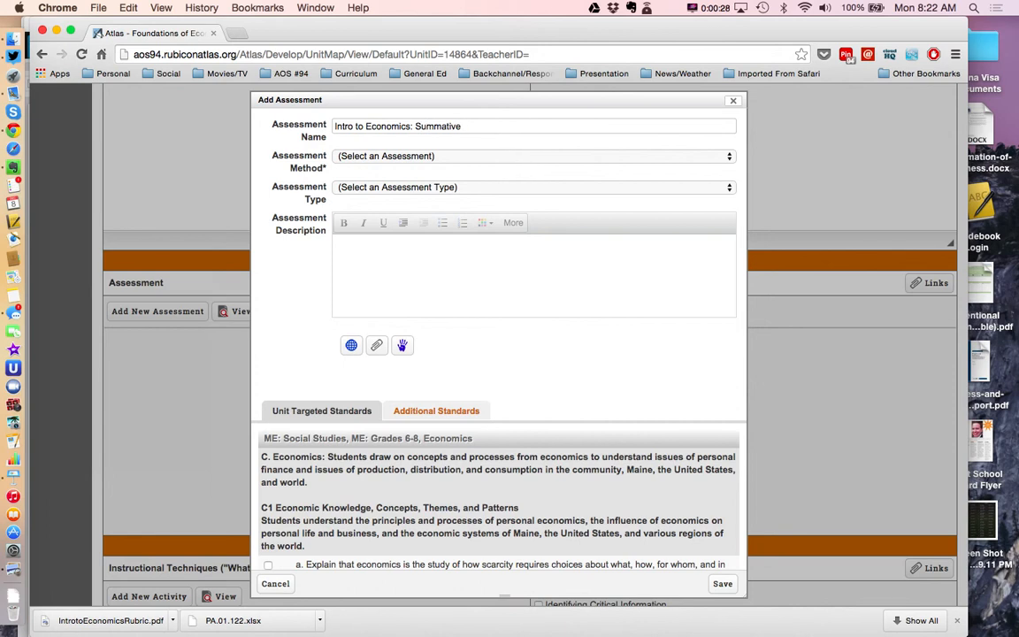
scroll(down, 3)
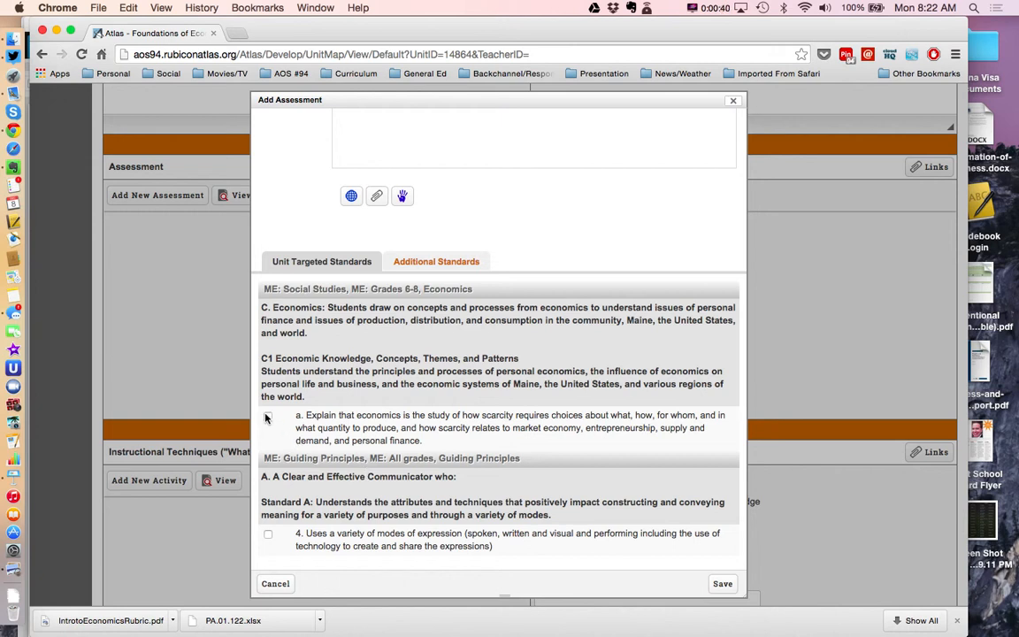
Tick the 'economics is the study of how scarcity…' standard as a targeted standard.
click(269, 537)
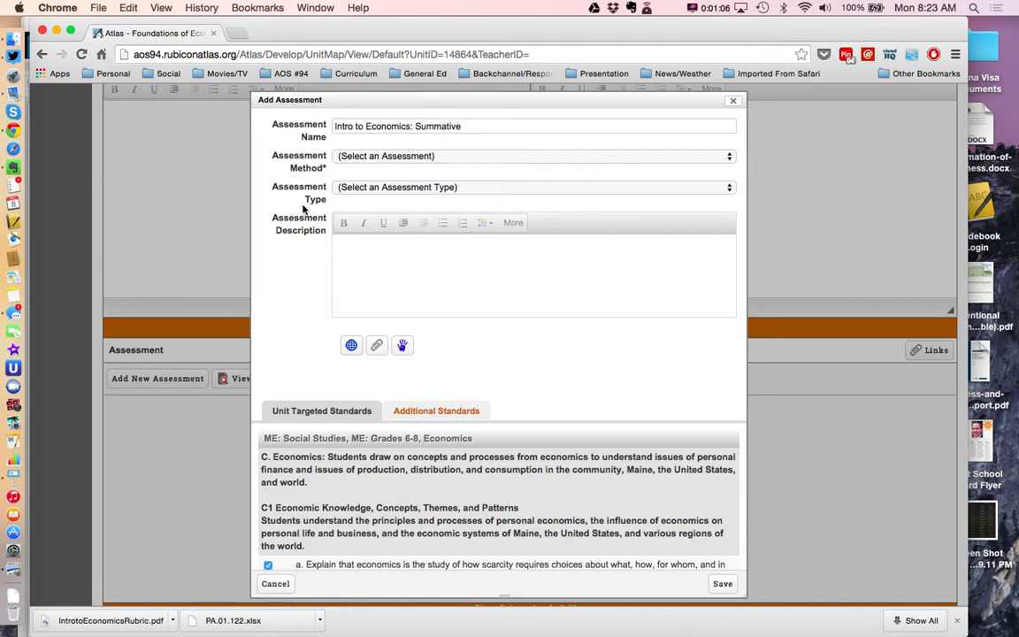
scroll(down, 3)
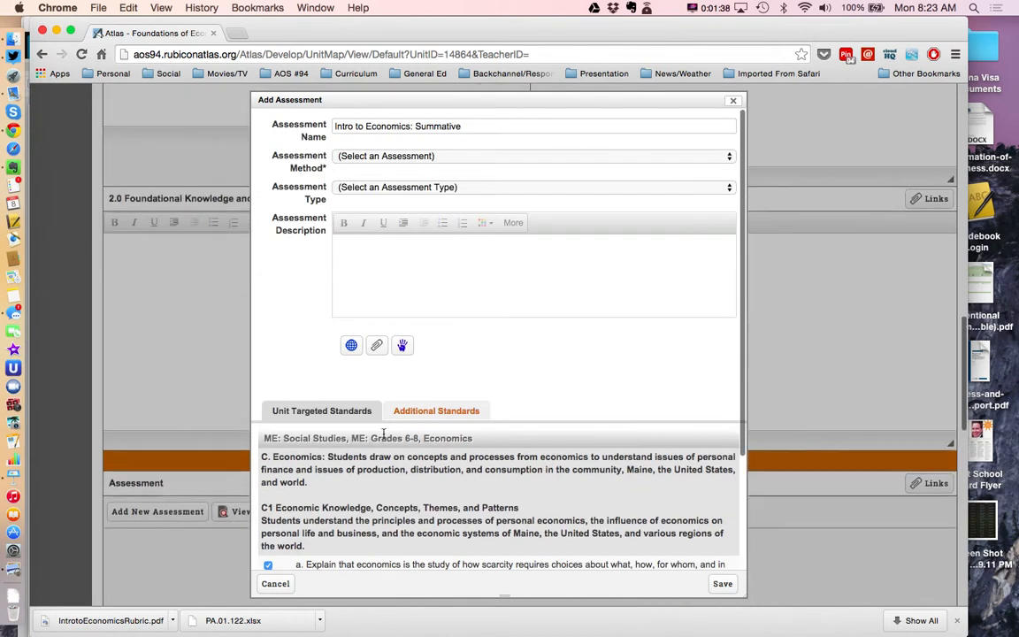
Set method to Integration (Marzano Comprehension) and type to Marzano Taxonomy Level: Comprehension.
click(534, 156)
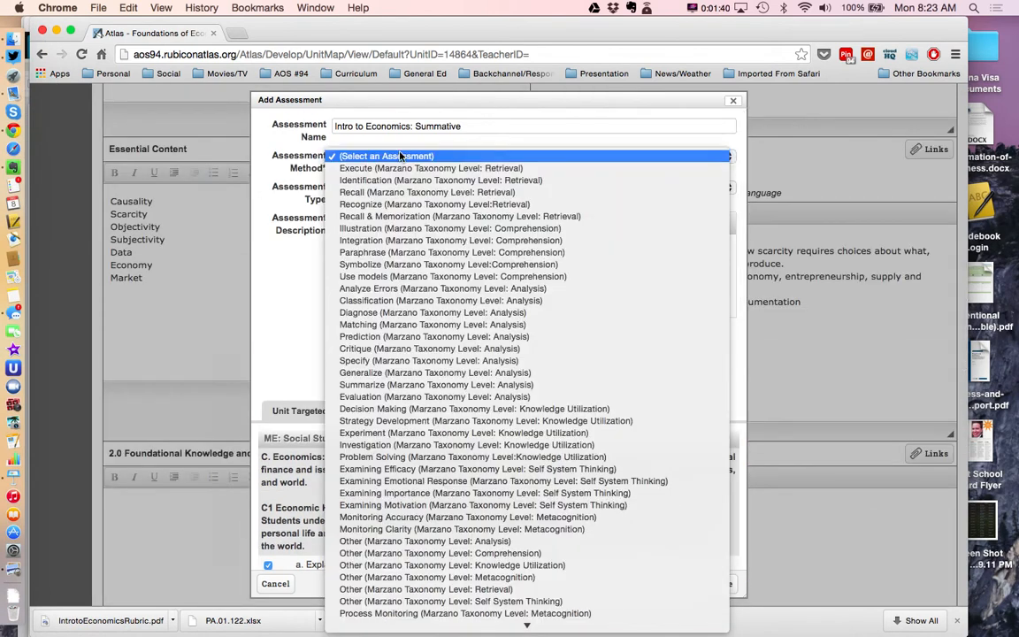
mouse_move(401, 191)
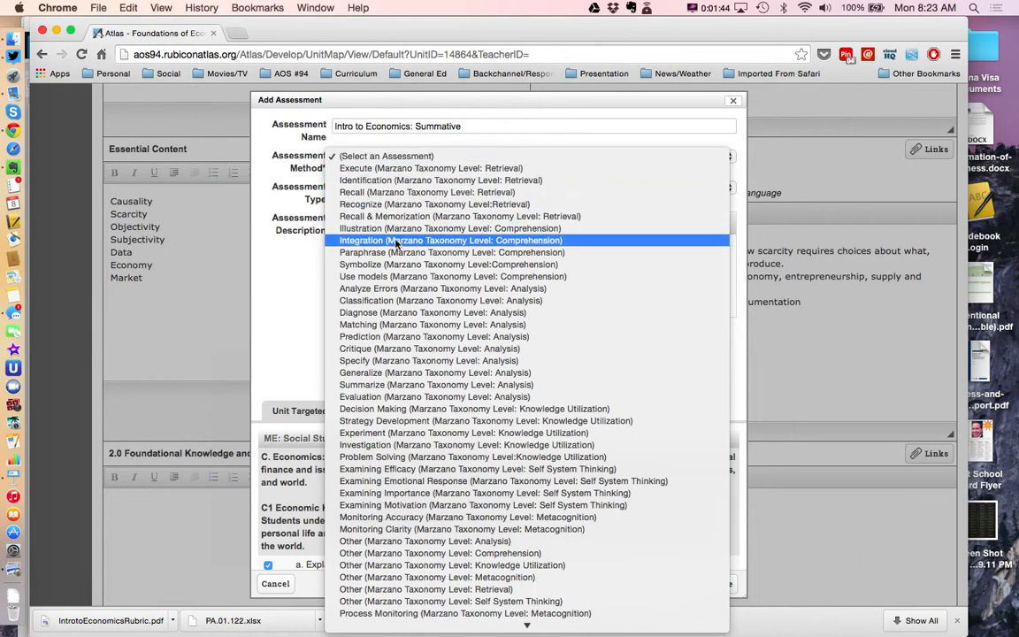
click(452, 240)
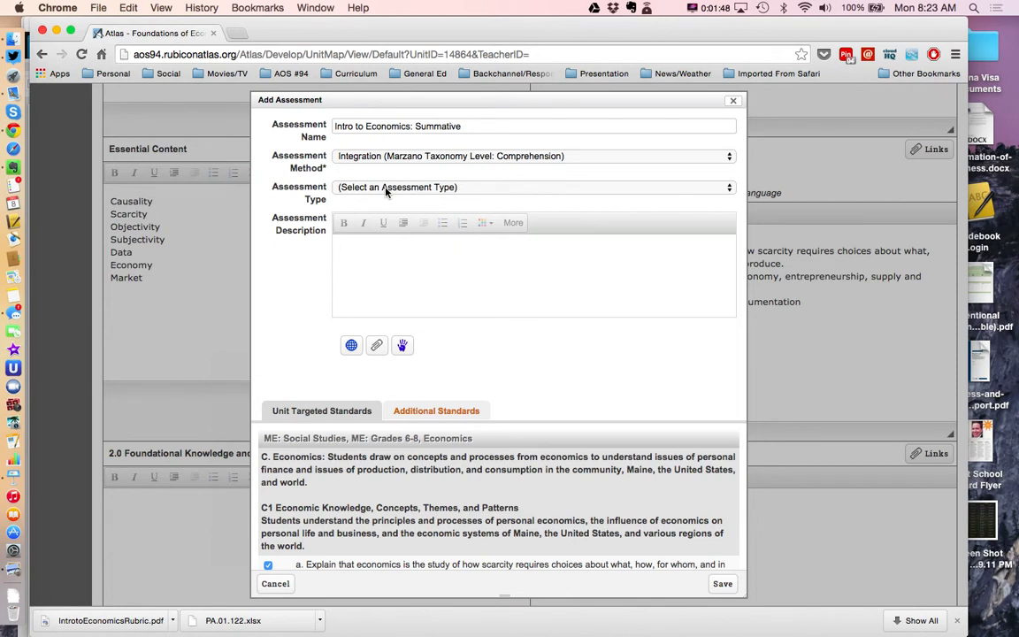
click(535, 187)
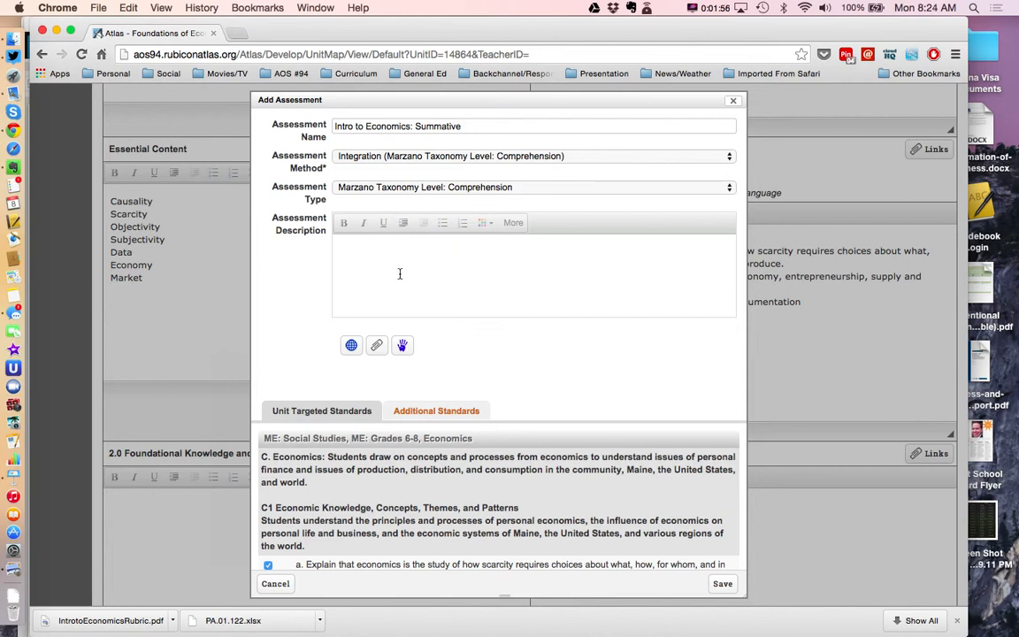
mouse_move(396, 263)
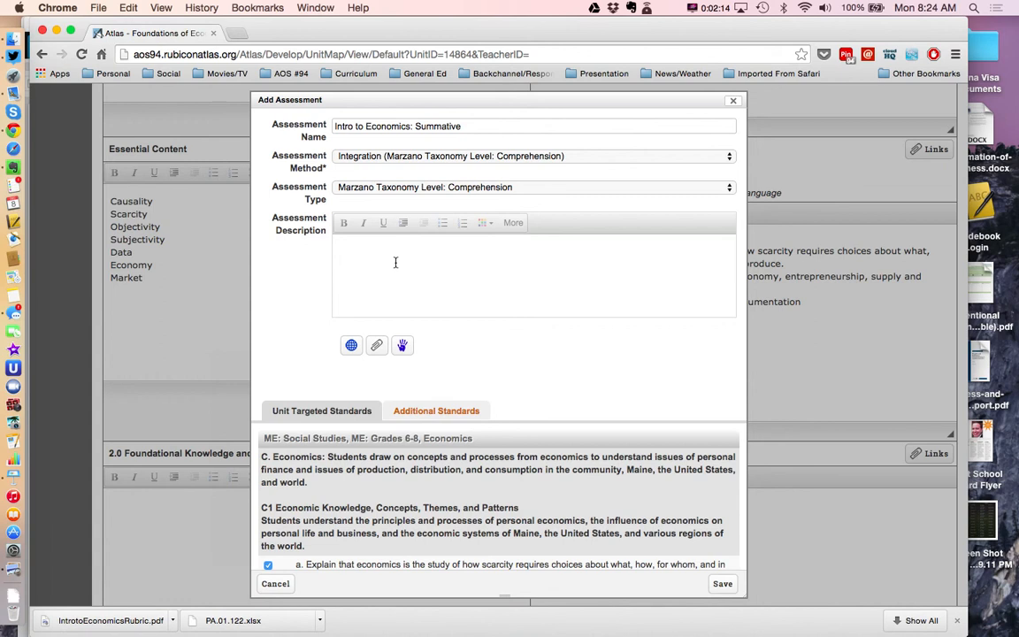
scroll(down, 3)
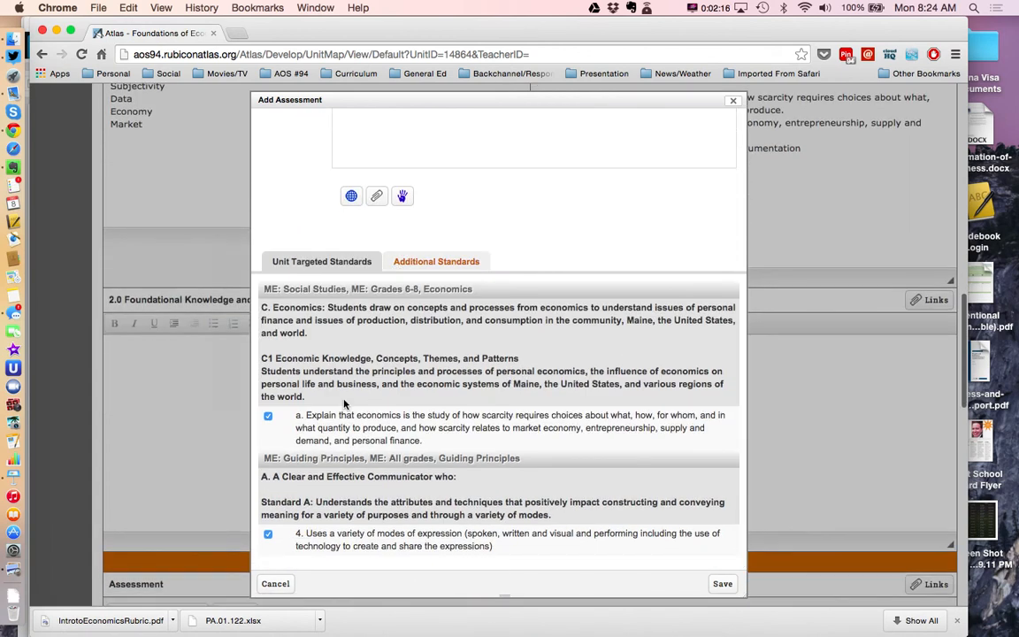
mouse_move(286, 432)
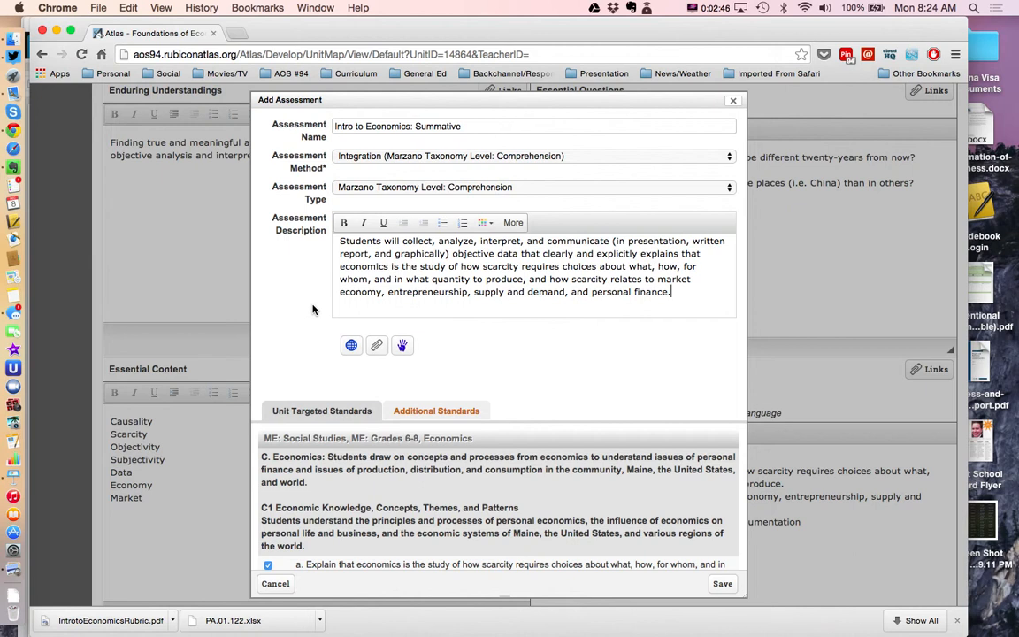
mouse_move(377, 344)
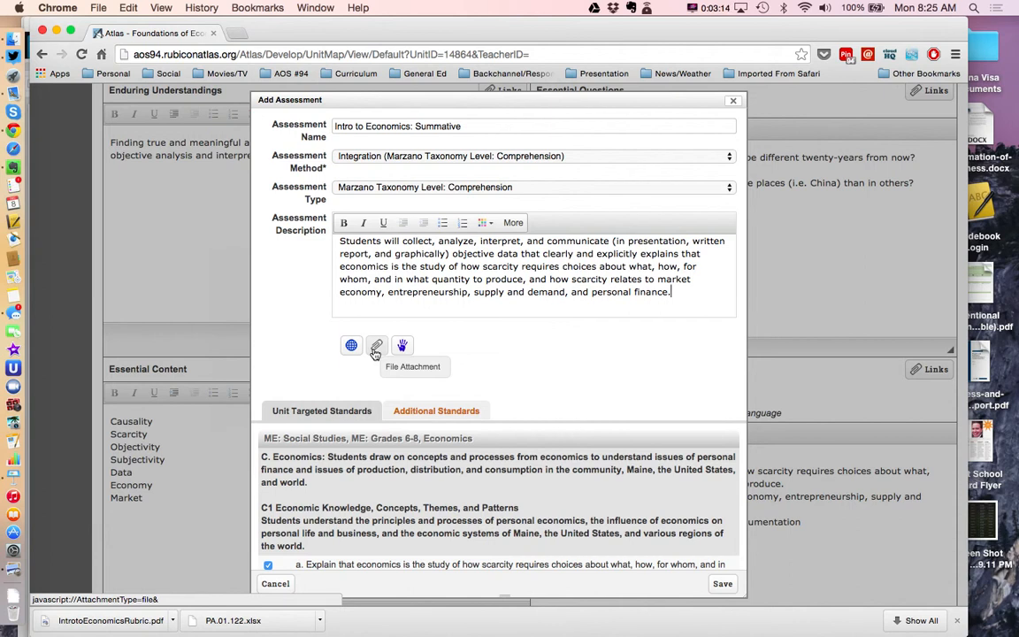
mouse_move(383, 348)
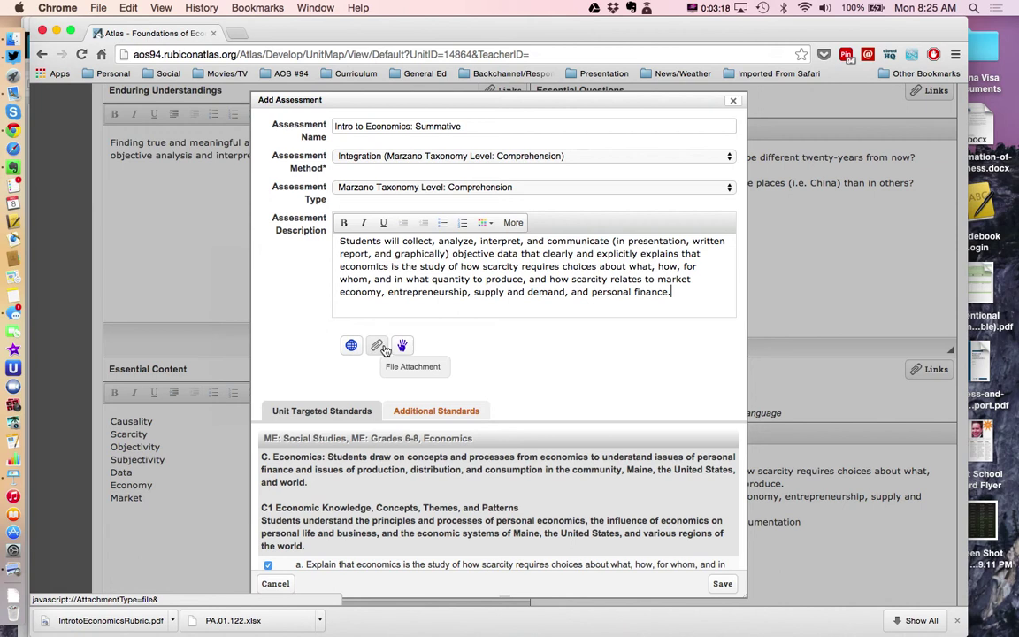
Attach IntrotoEconomicsRubric.pdf via the file picker search 'Intro' and open it to check.
click(377, 345)
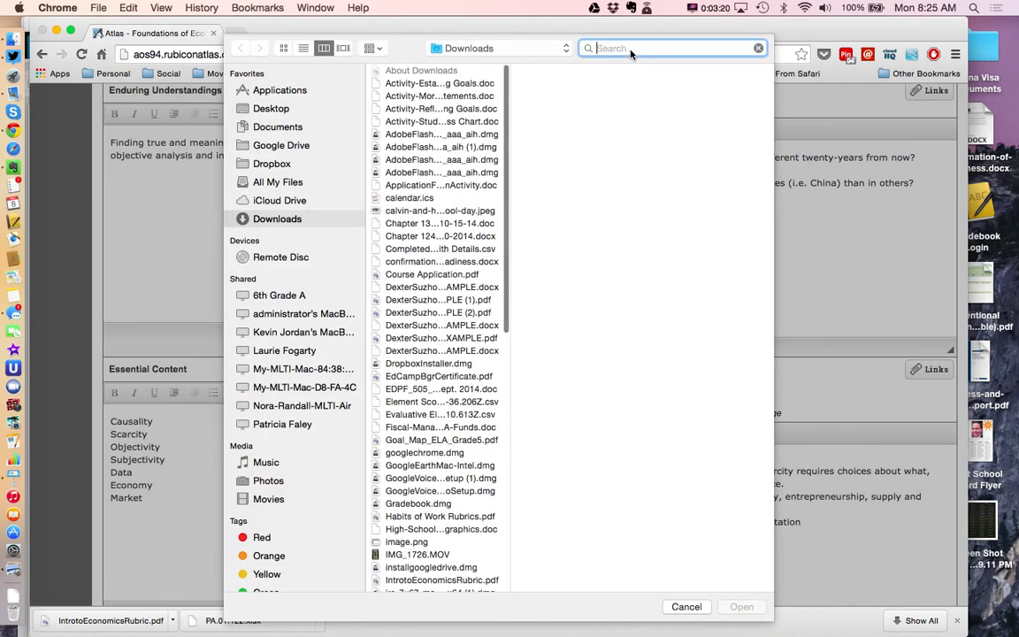
text(Introto)
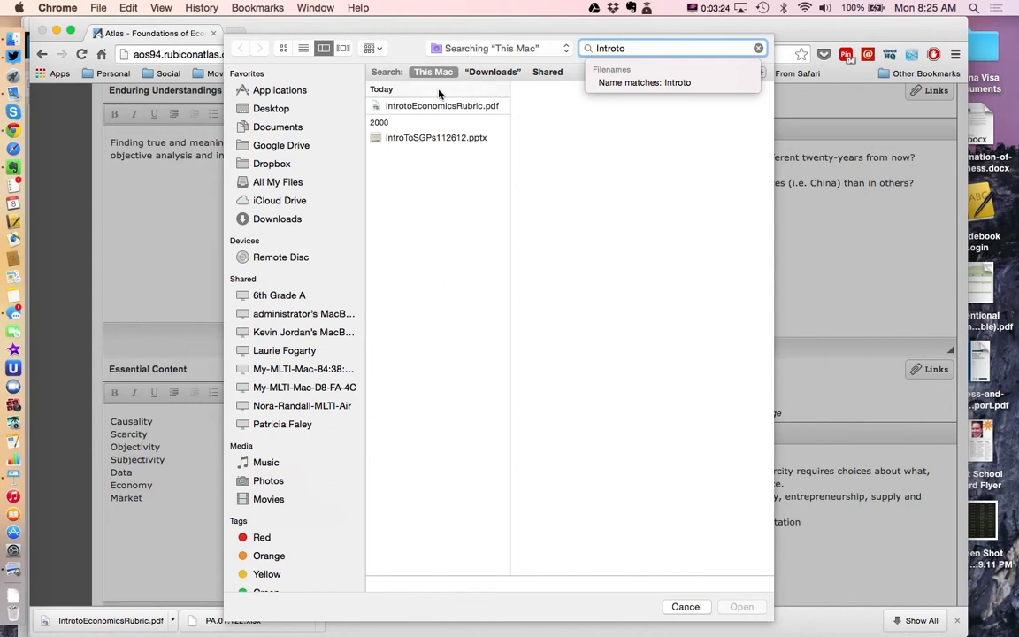
click(686, 607)
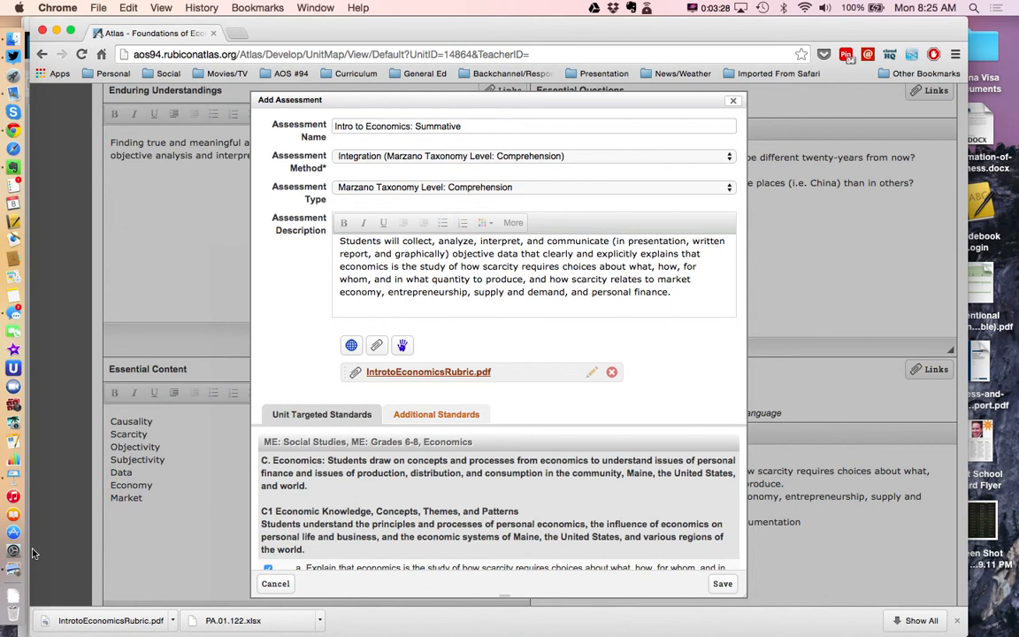
click(424, 372)
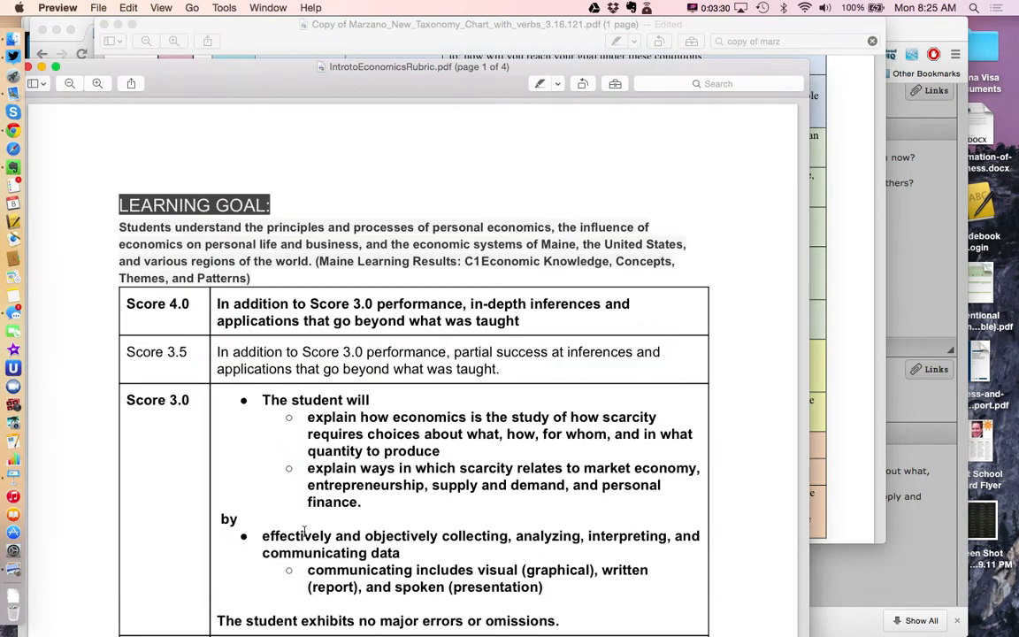
Review the rubric PDF in Preview, selecting the learning goal statement and scanning the score levels.
scroll(down, 3)
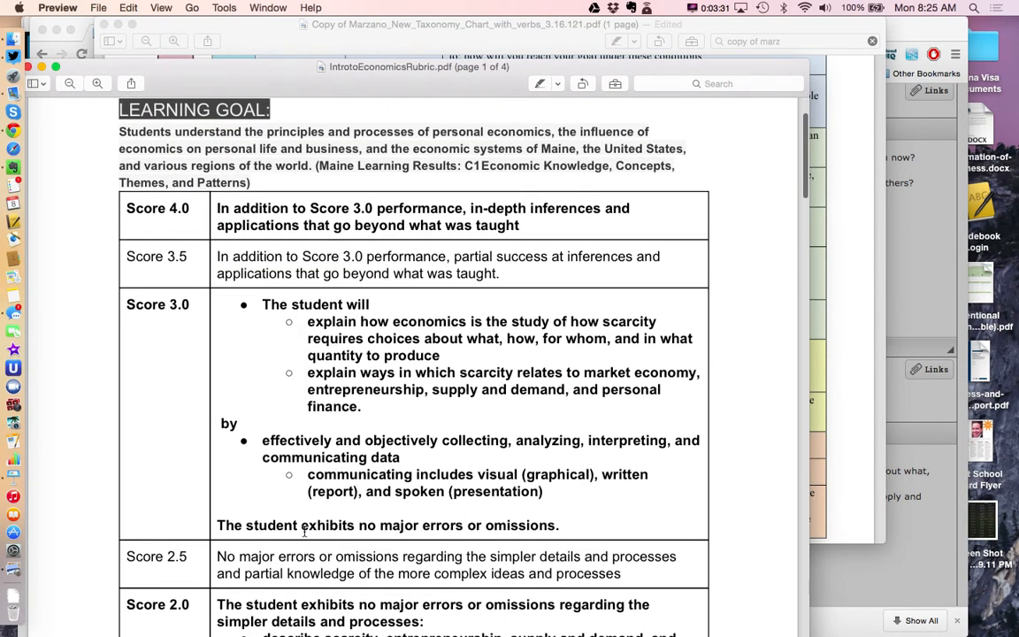
drag(120, 131, 290, 157)
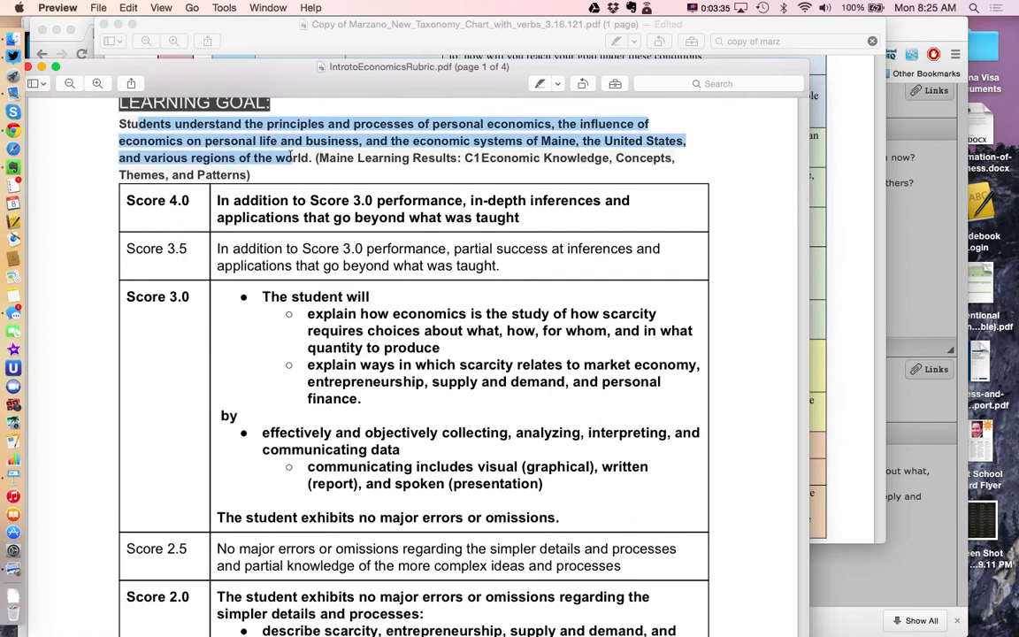
scroll(down, 3)
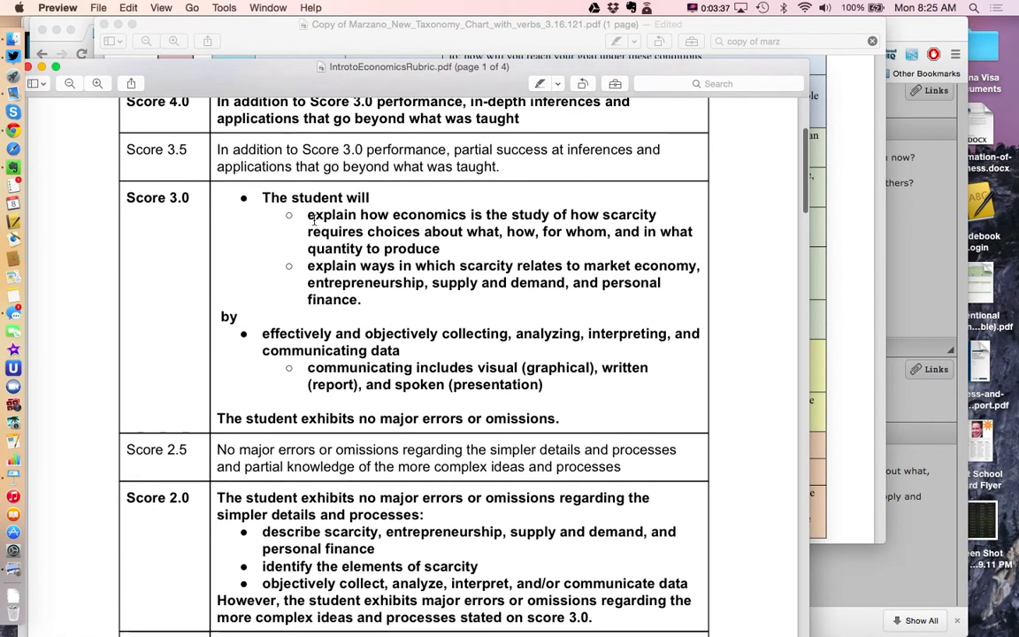
scroll(down, 3)
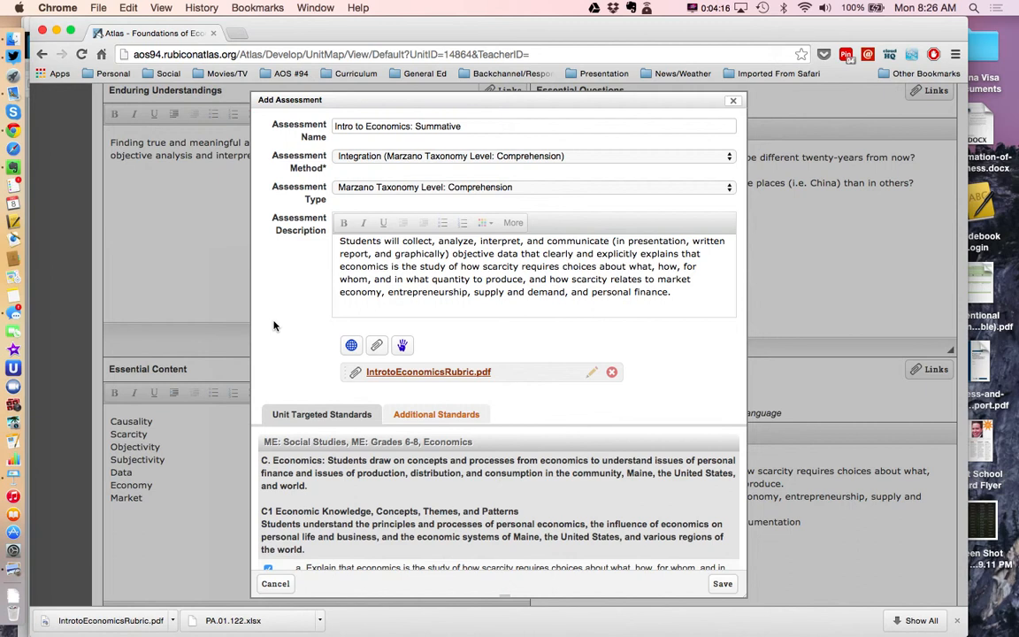
mouse_move(297, 311)
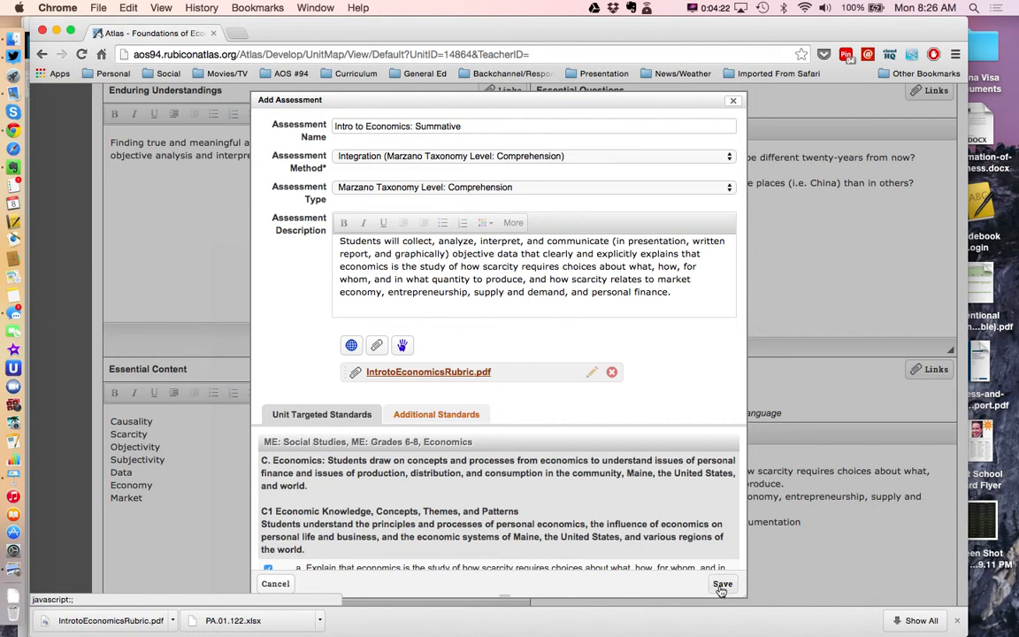
Save the assessment and confirm it appears under Stage 2 Assessment Evidence with its rubric.
click(721, 584)
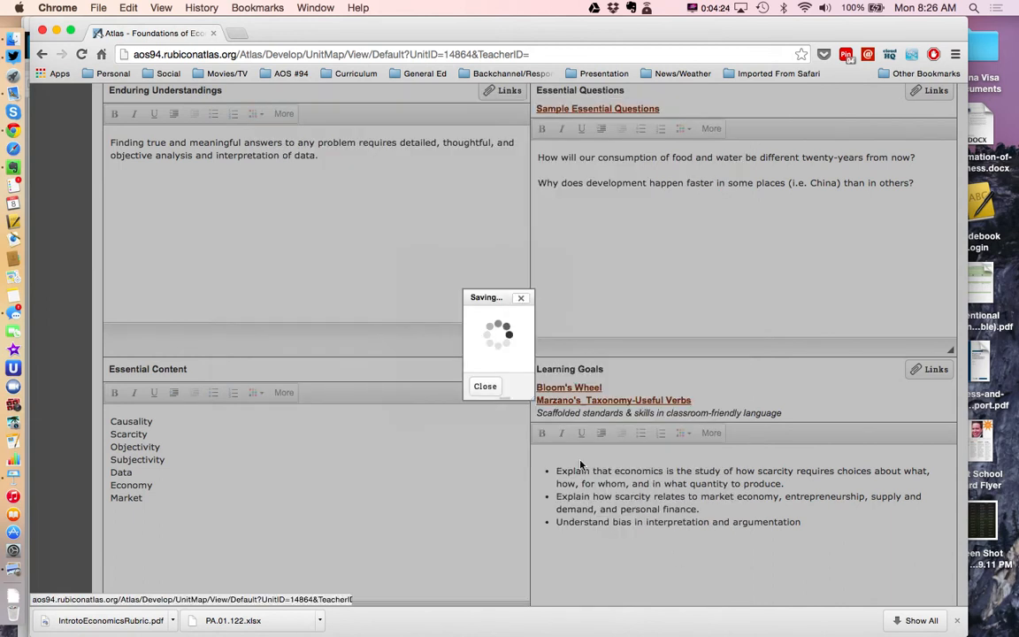
scroll(down, 3)
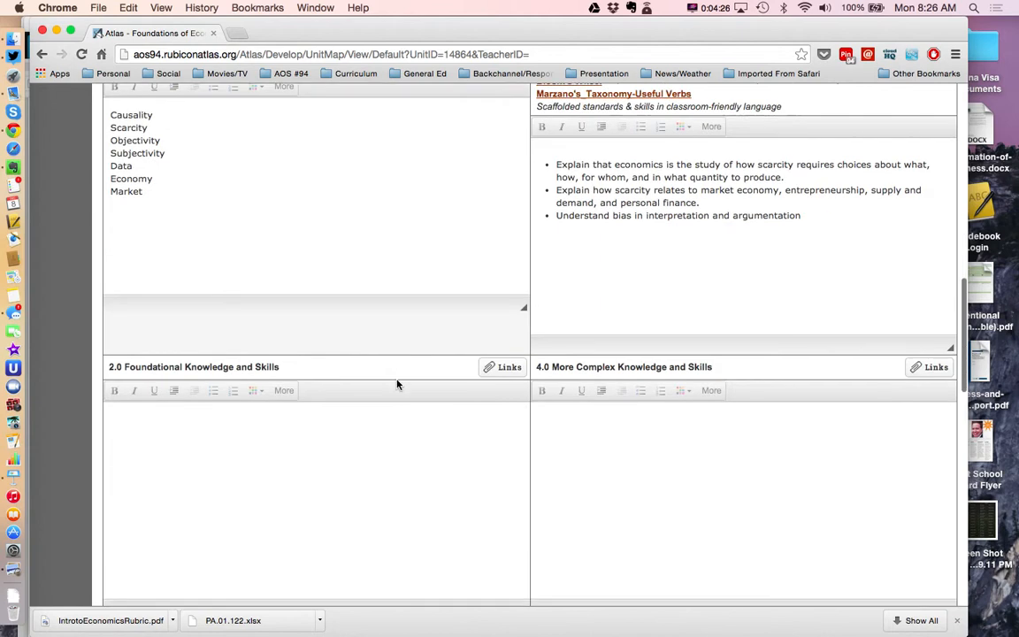
scroll(down, 3)
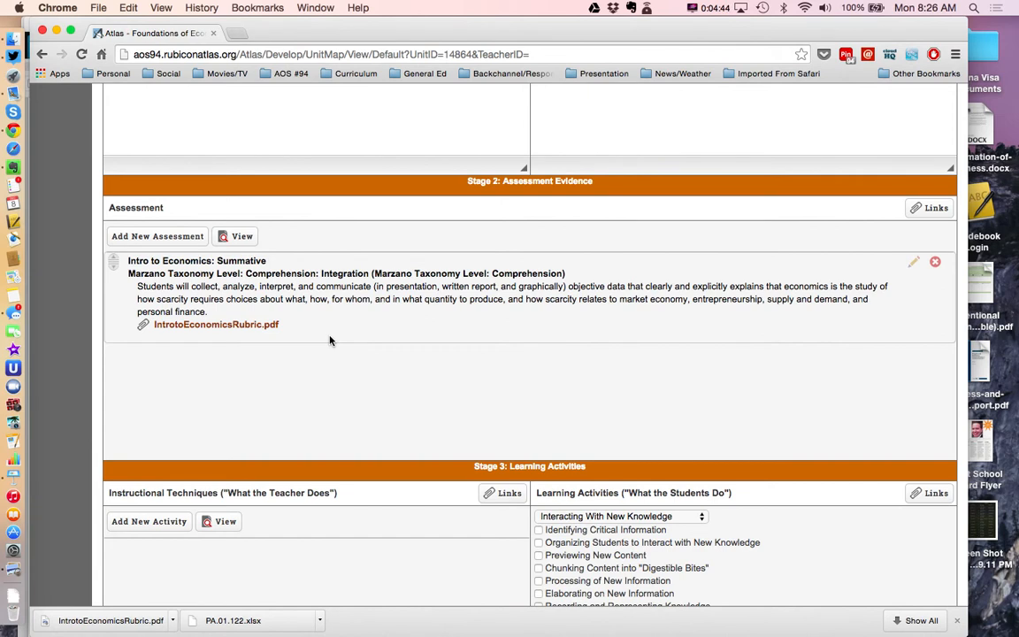
mouse_move(278, 484)
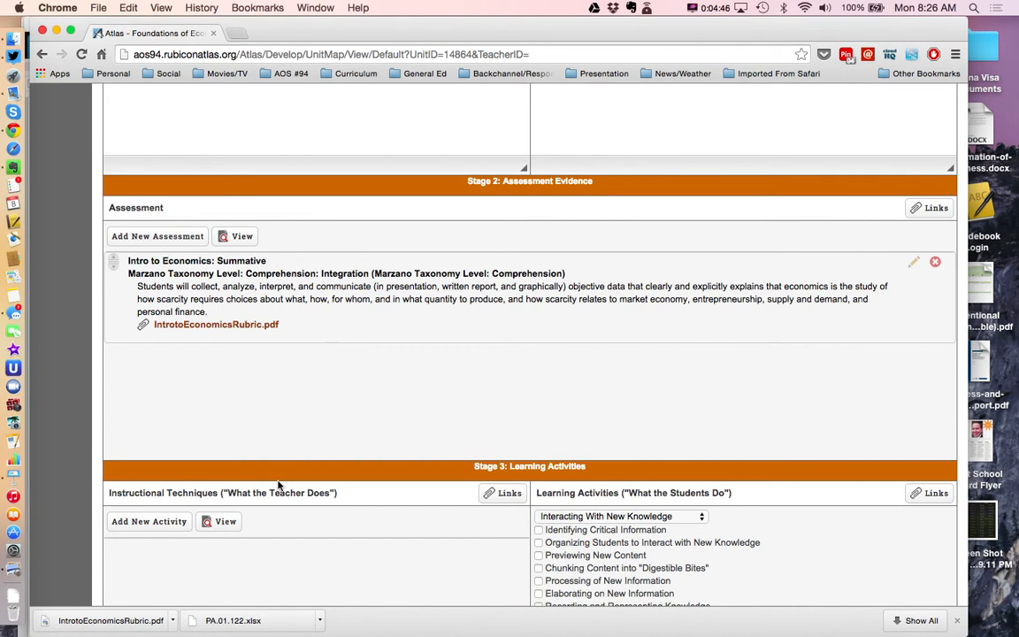